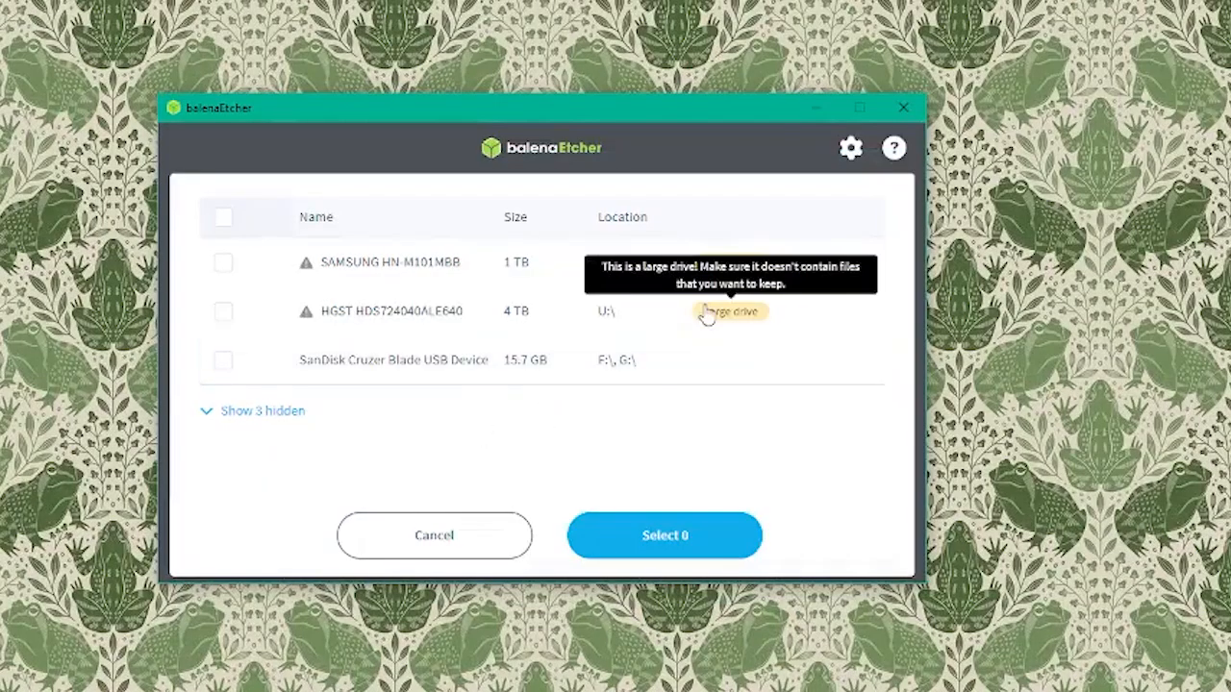
# - Choose the 15.7 GB SanDisk Cruzer Blade USB drive as the flash target and confirm with Select 1
pyautogui.click(223, 360)
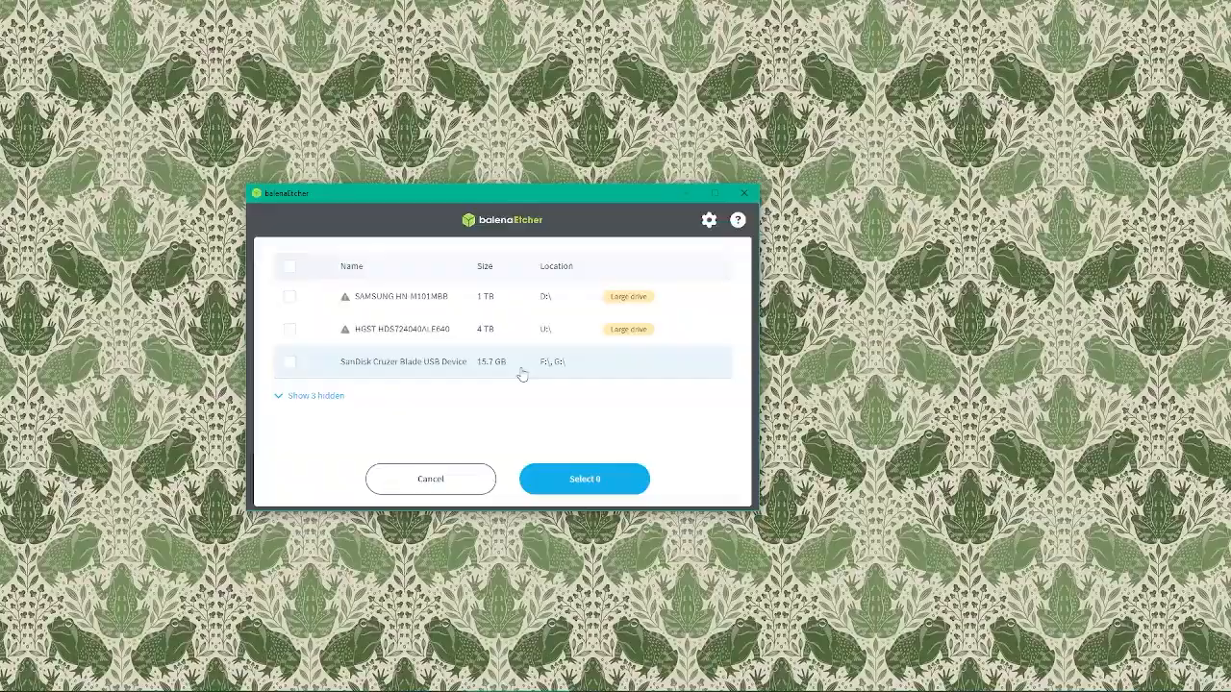
pyautogui.moveTo(554, 365)
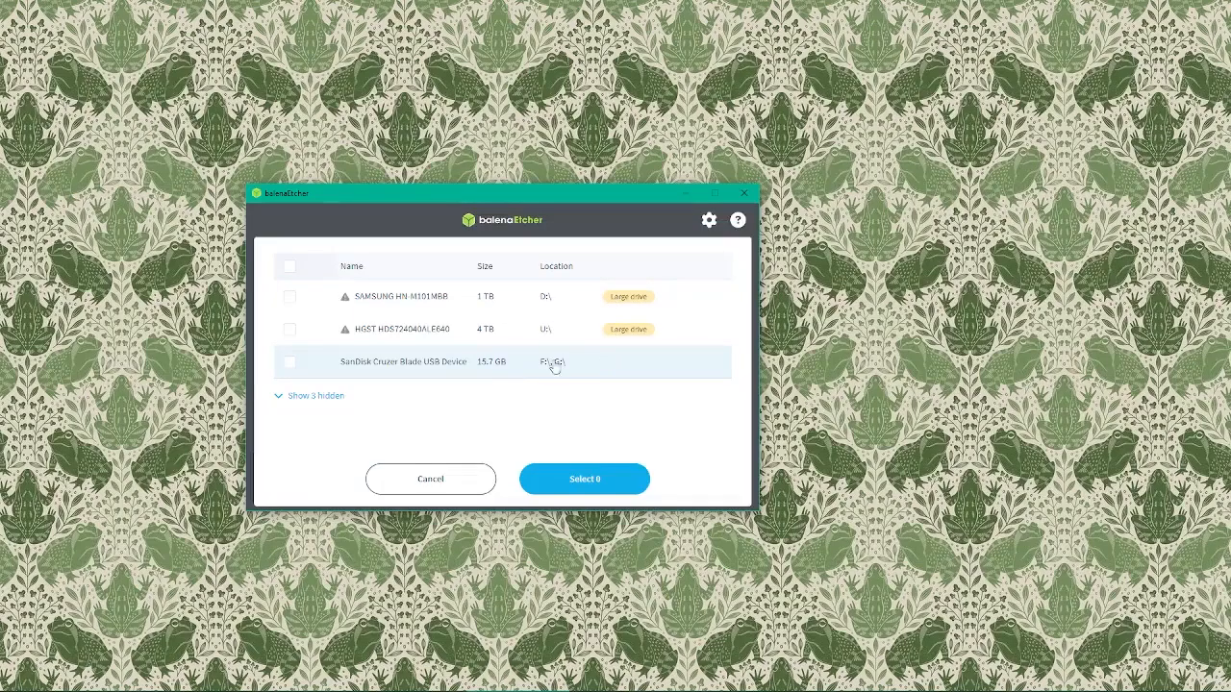
pyautogui.click(288, 361)
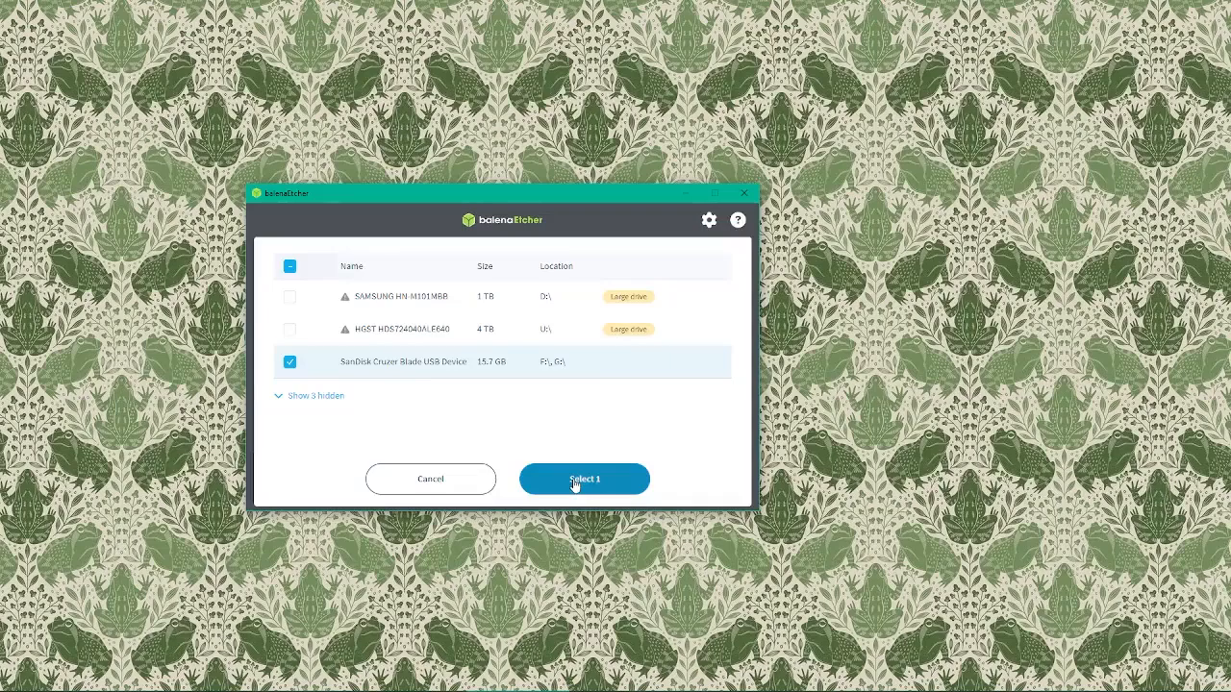
pyautogui.click(584, 479)
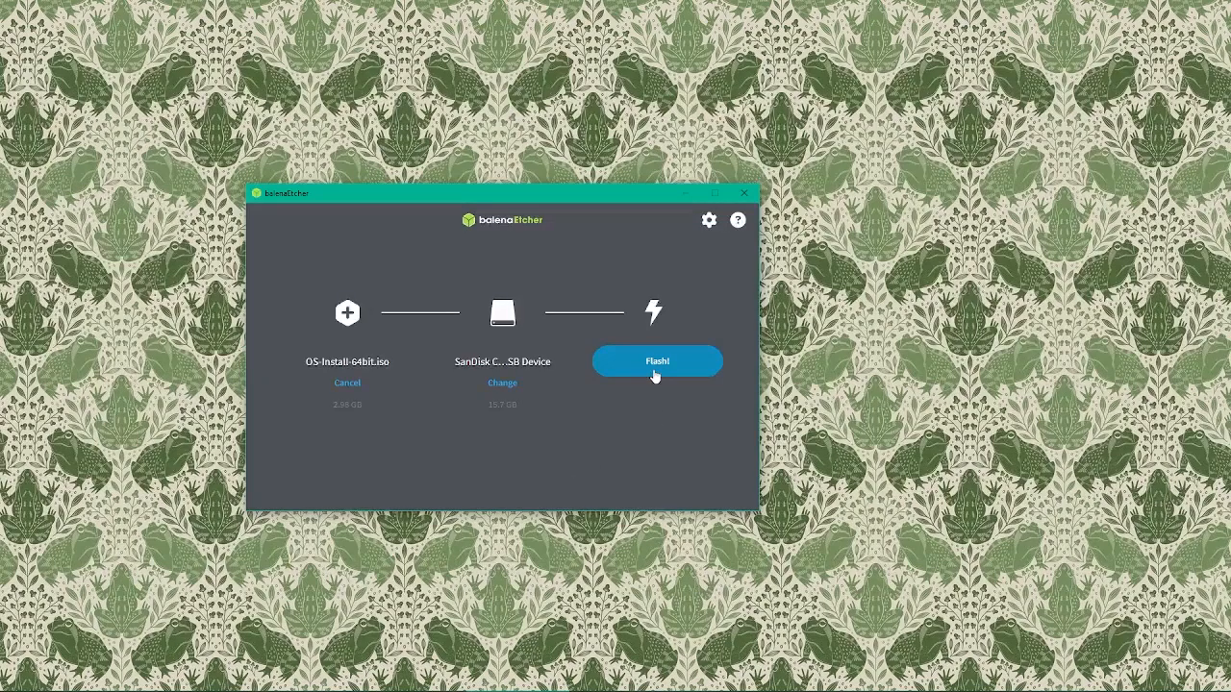